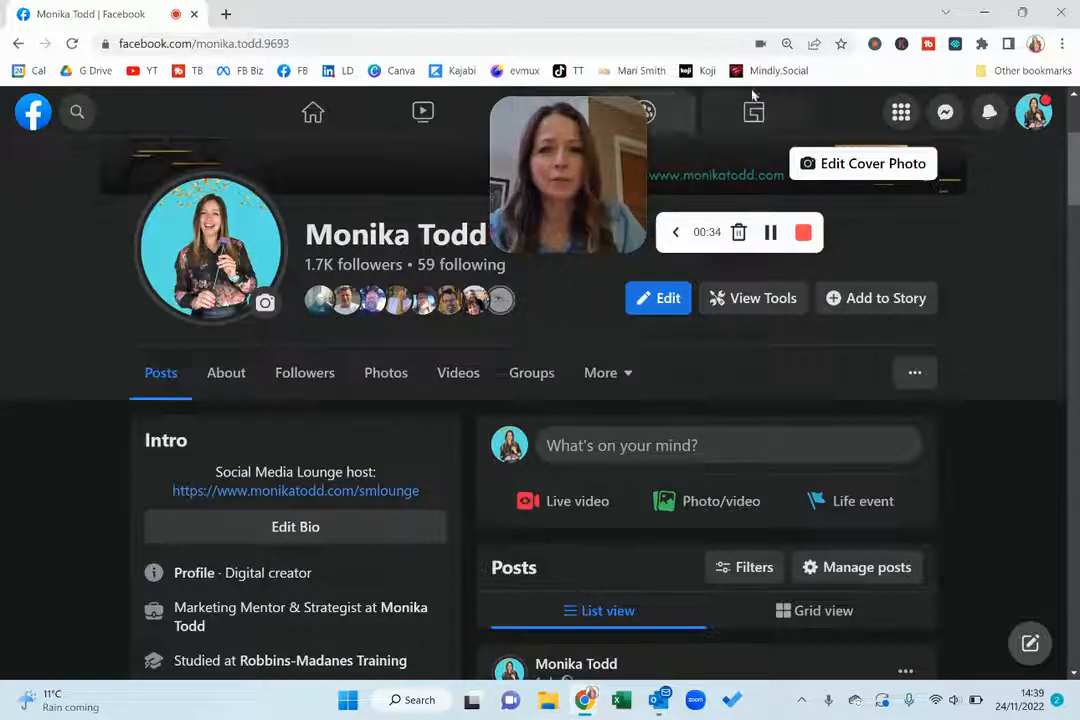
mouse_move(976, 228)
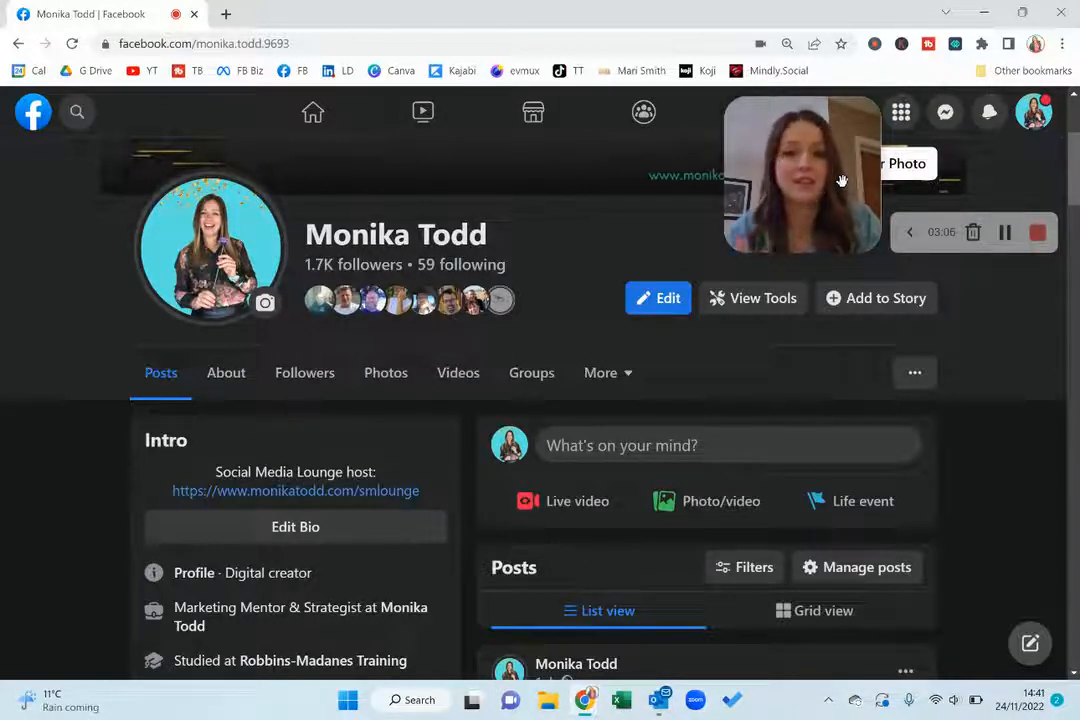
mouse_move(986, 358)
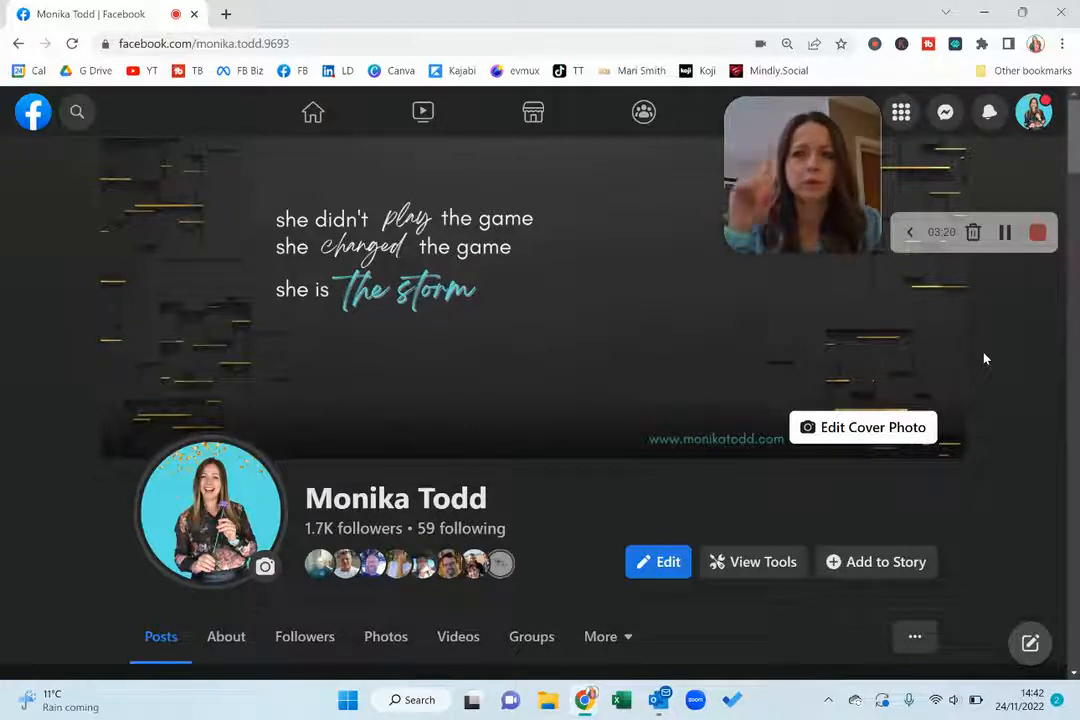
Open the Professional dashboard via View Tools and review 28-day reach, engagement and recent posts.
scroll("down", 3)
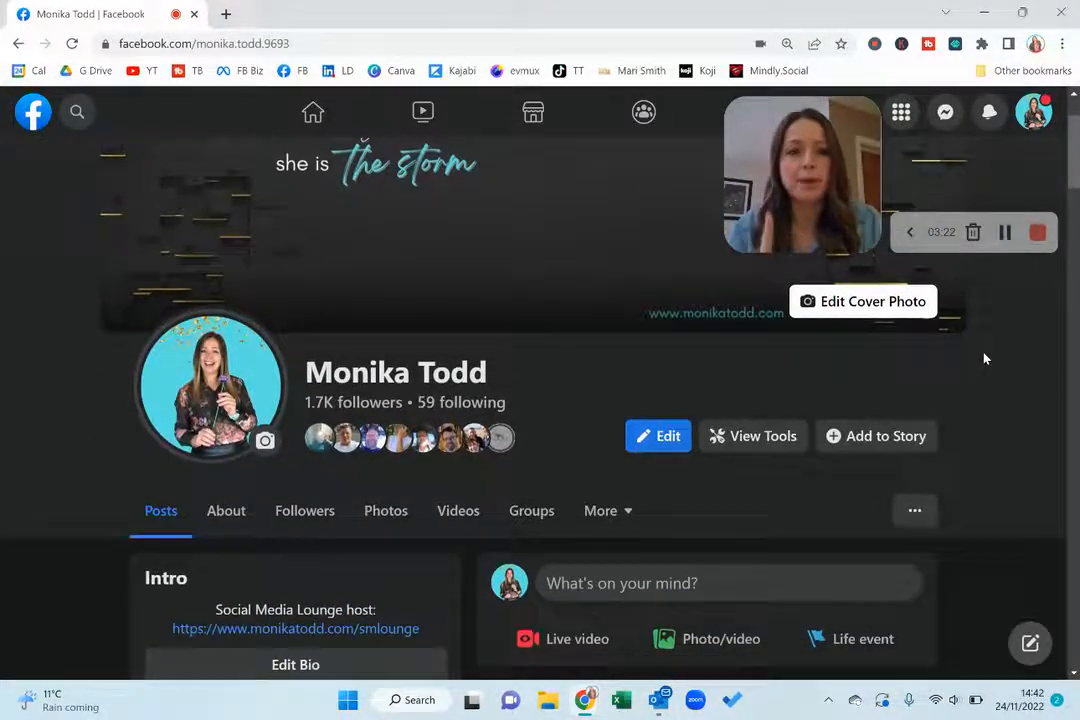
scroll("down", 3)
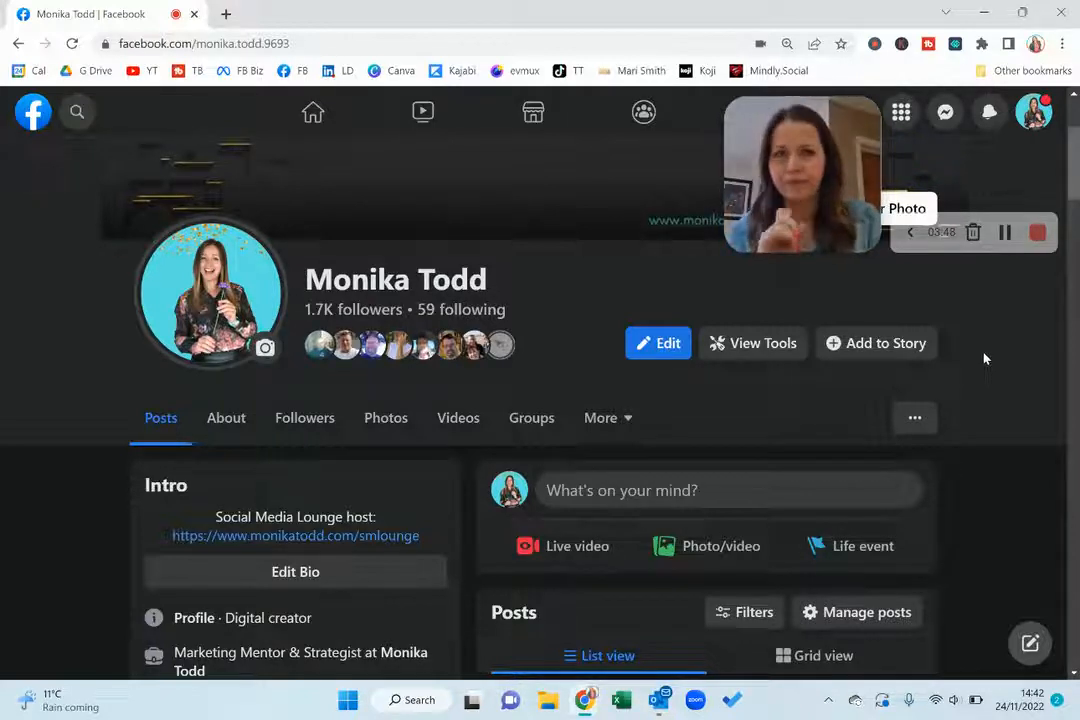
scroll("down", 3)
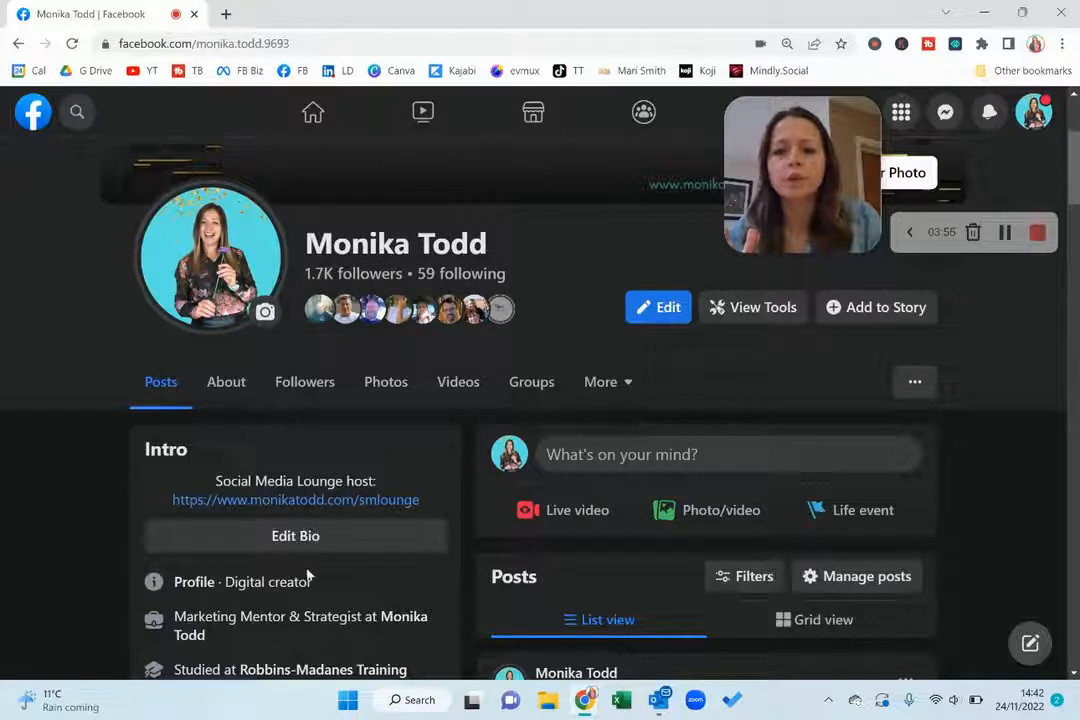
mouse_move(318, 584)
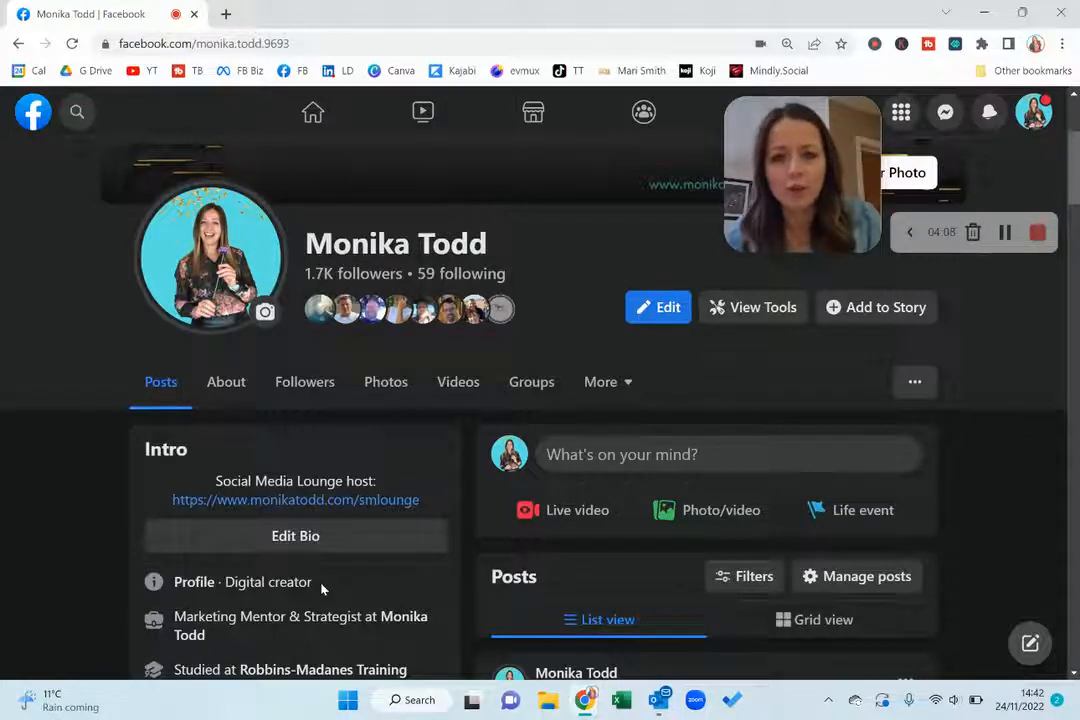
scroll("down", 3)
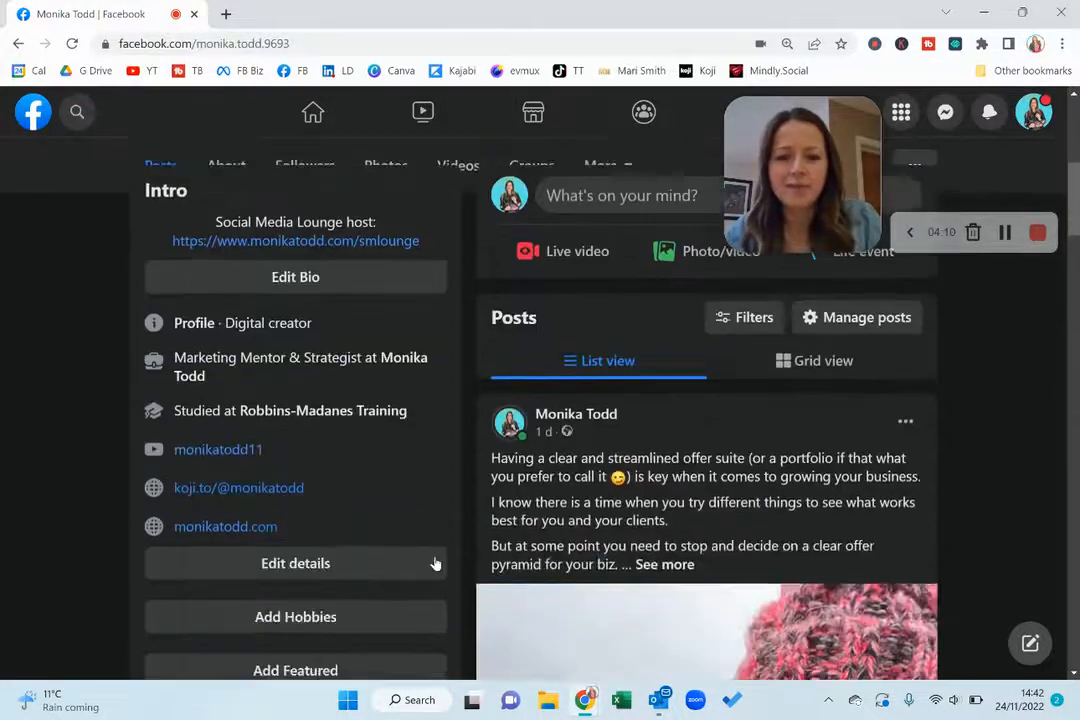
scroll("down", 3)
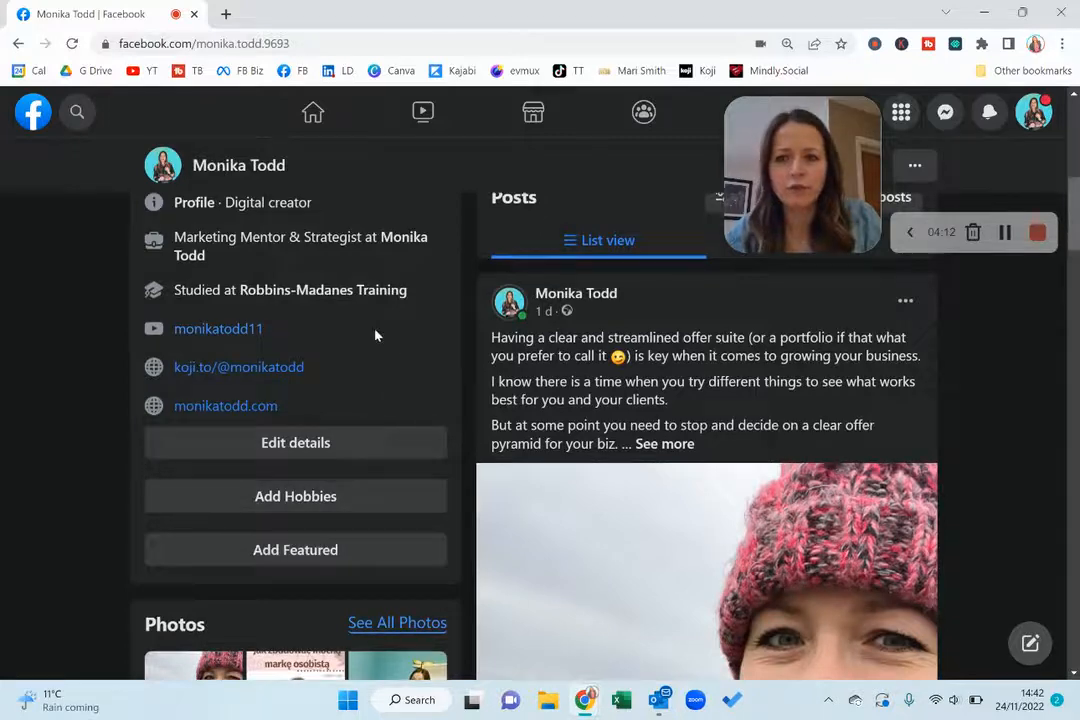
scroll("down", 3)
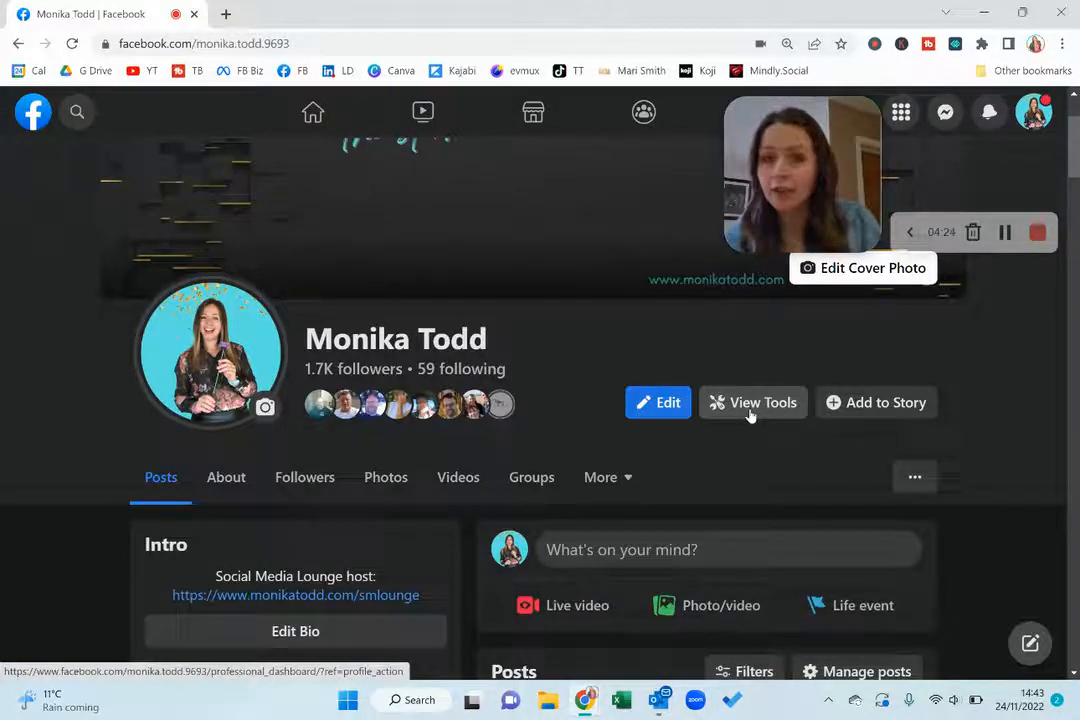
left_click(752, 402)
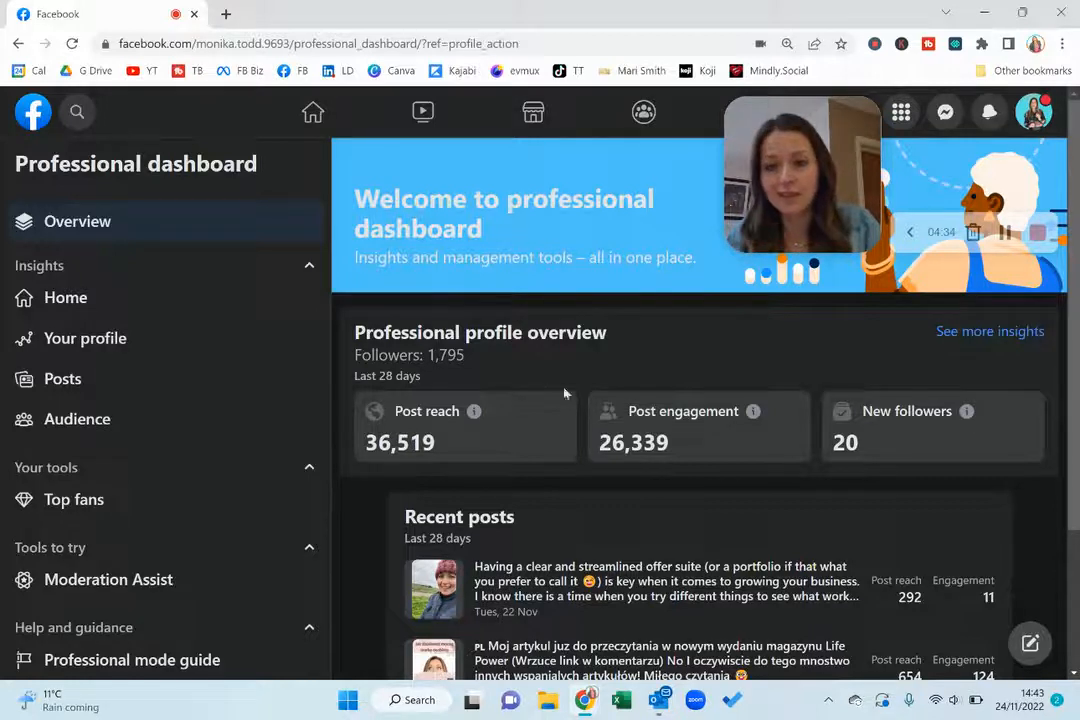
scroll("down", 3)
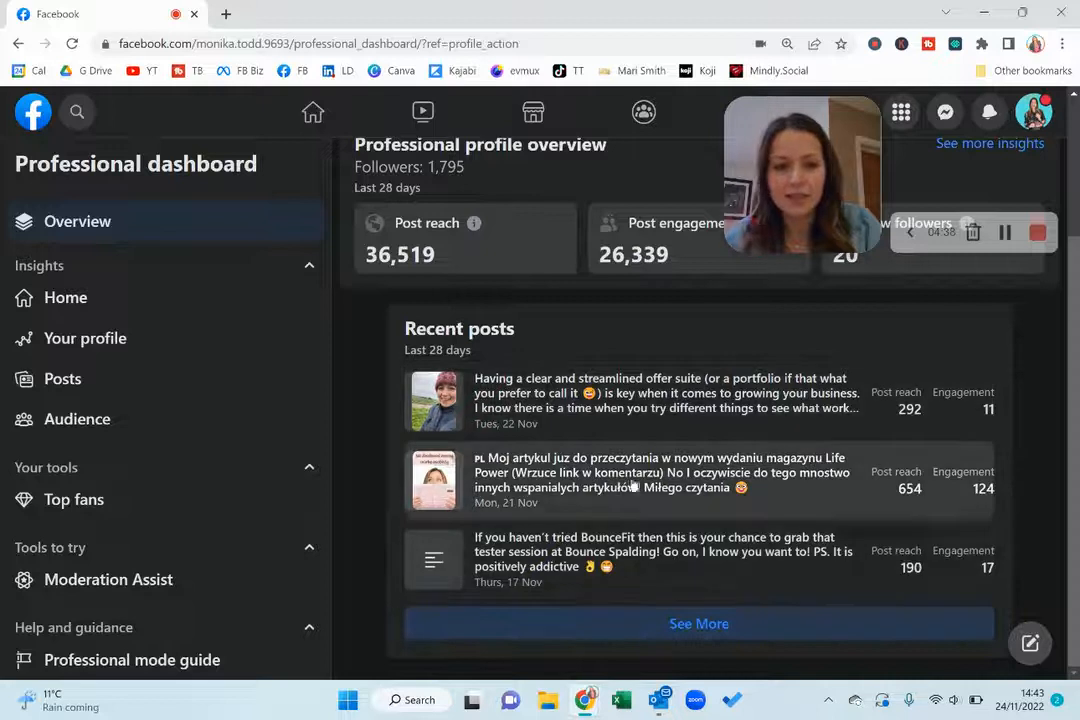
scroll("up", 3)
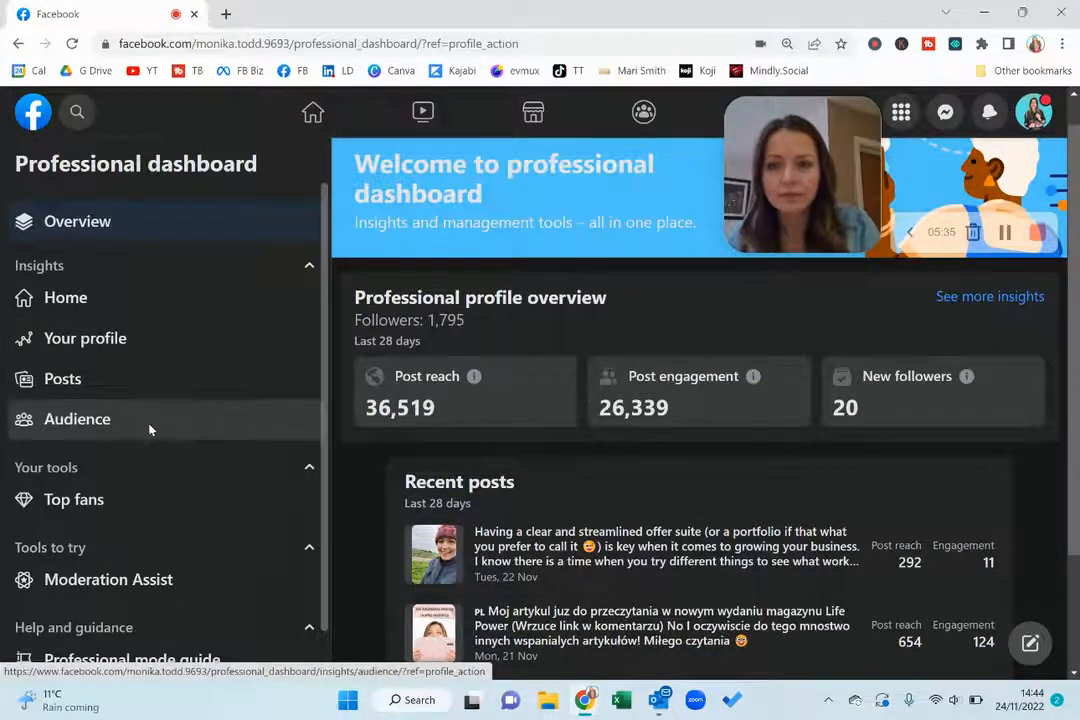
View the Audience page with age and gender insights.
left_click(76, 418)
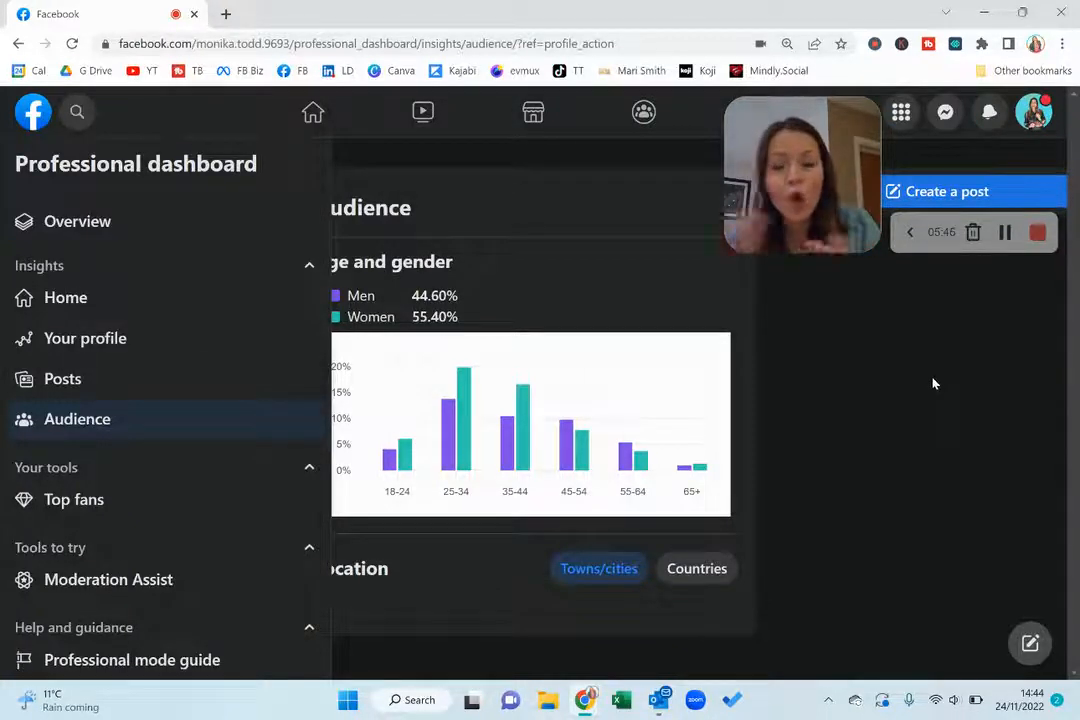
mouse_move(684, 408)
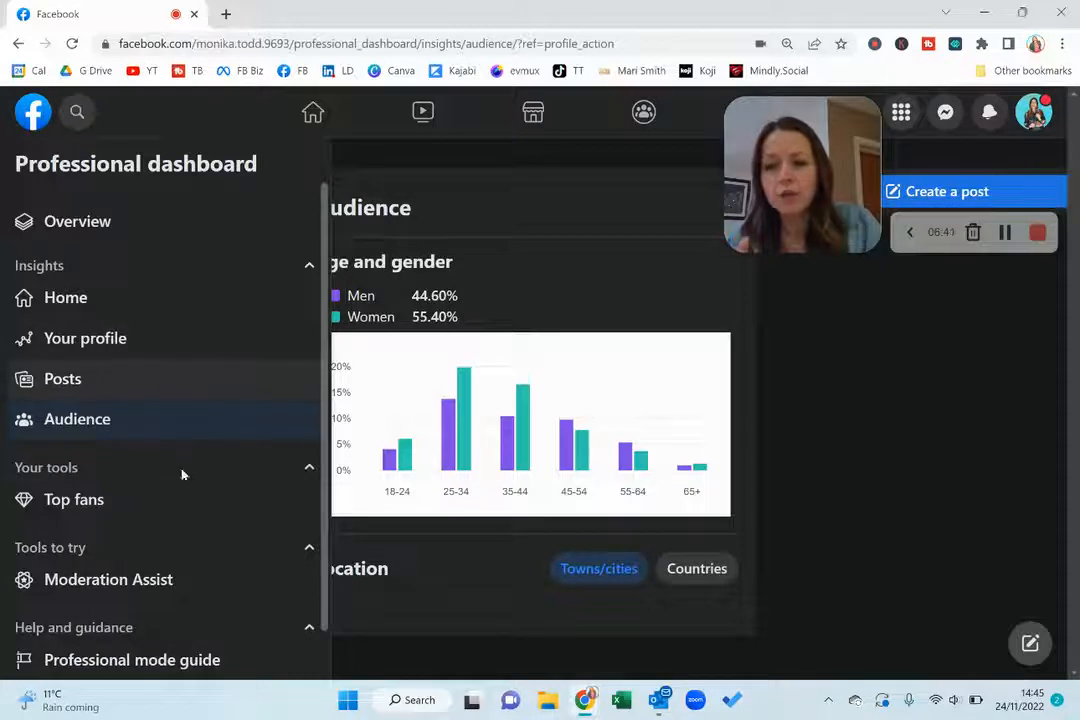
mouse_move(132, 660)
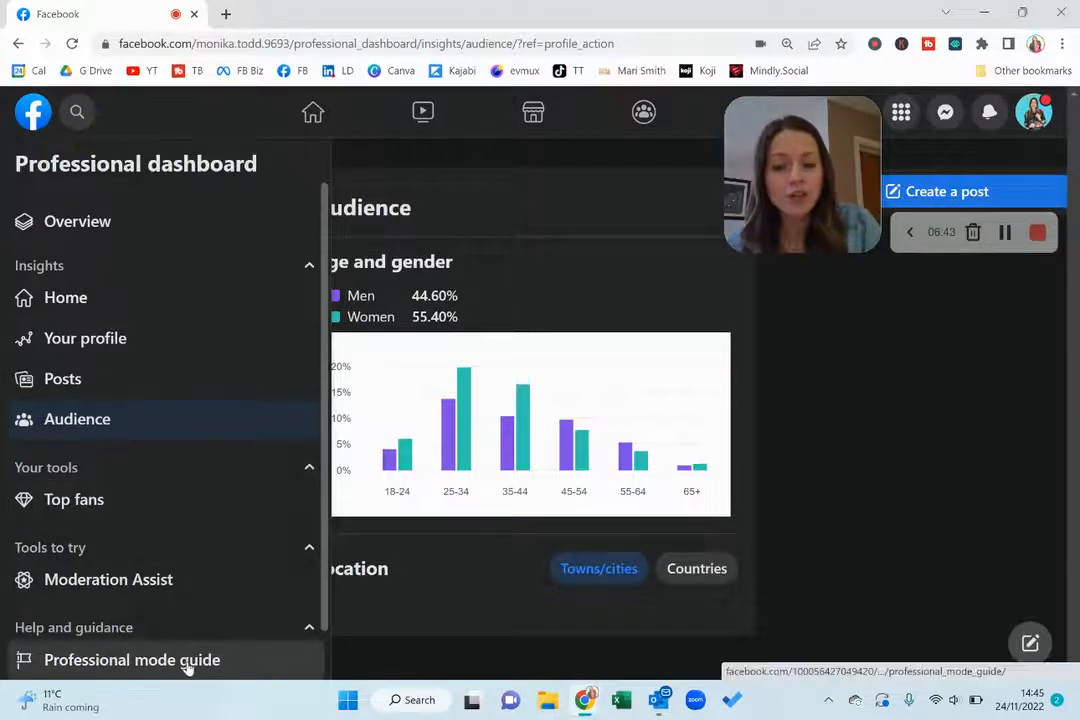
Read the Professional mode guide down to creating top content and monetisation.
left_click(132, 660)
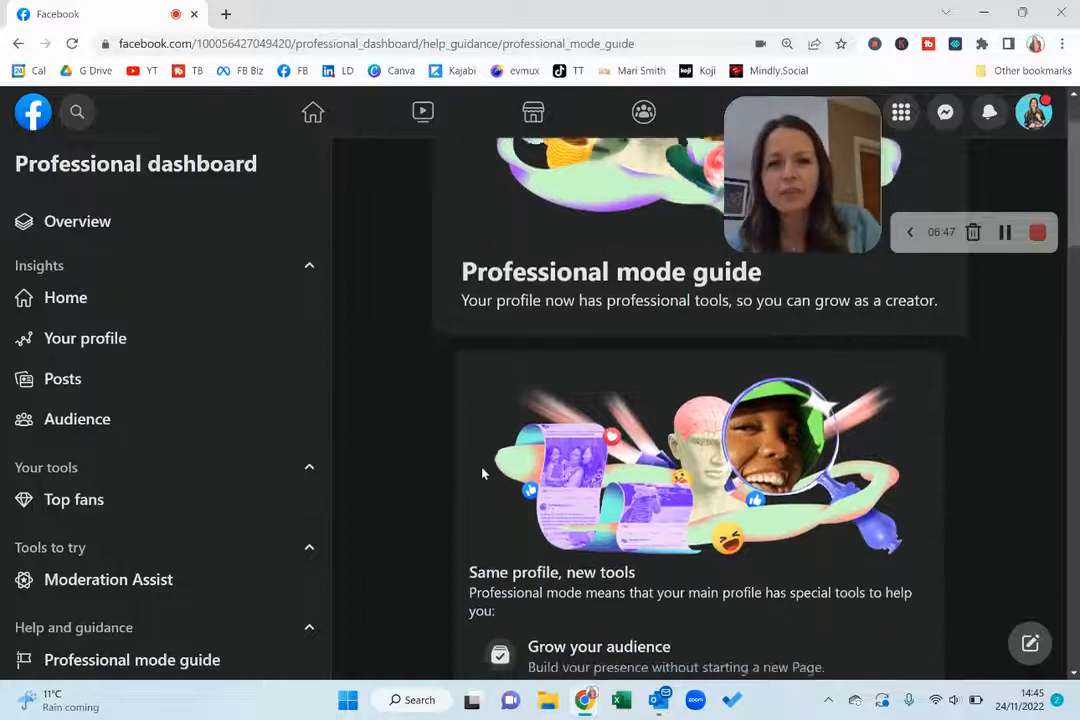
scroll("down", 3)
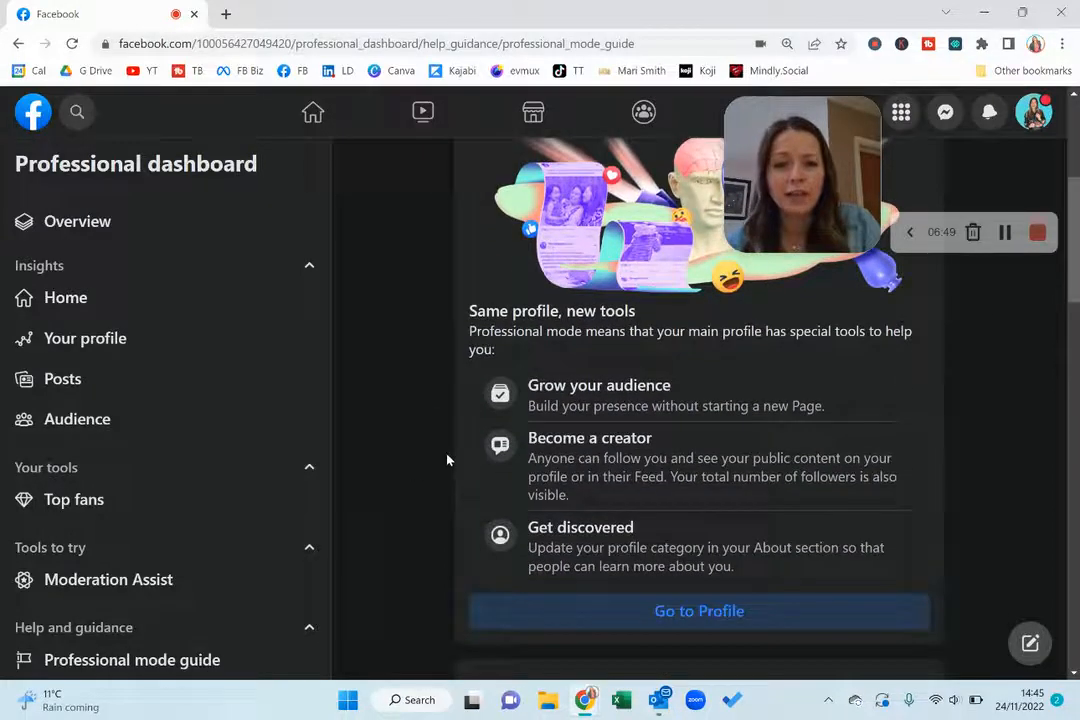
scroll("down", 3)
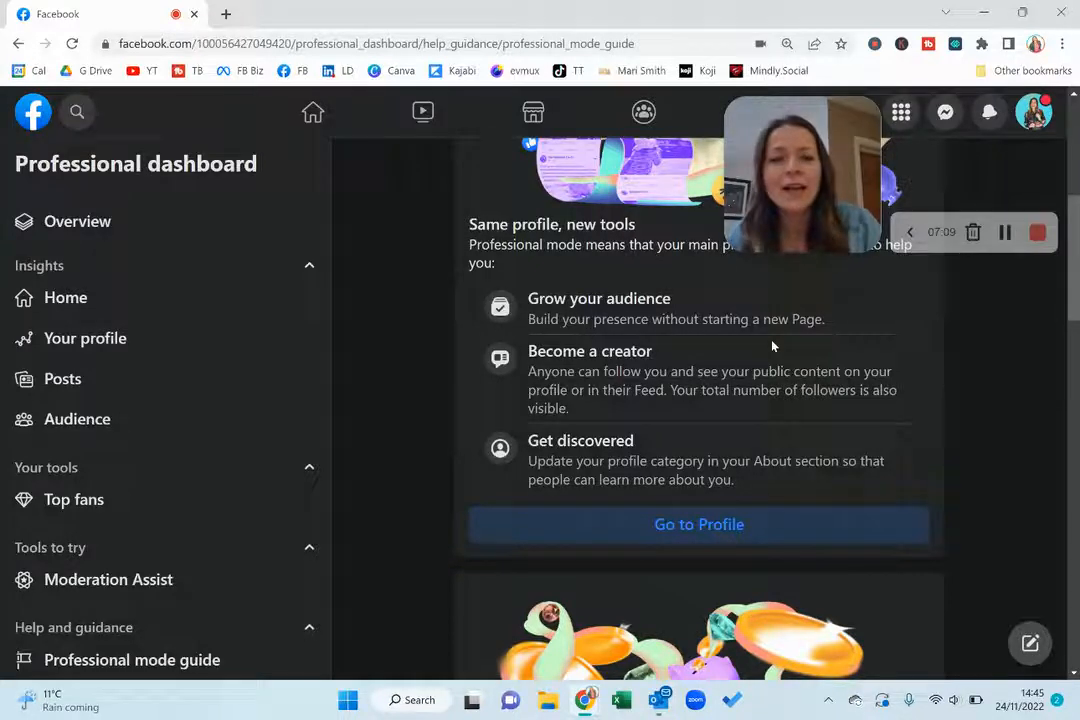
scroll("down", 3)
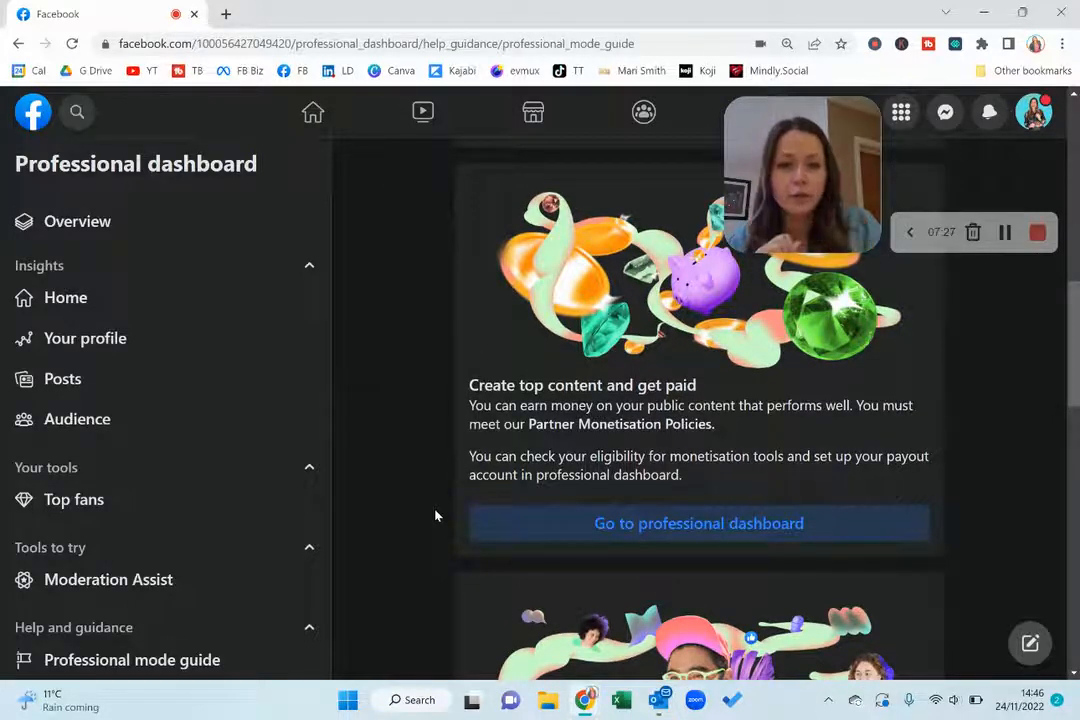
scroll("down", 3)
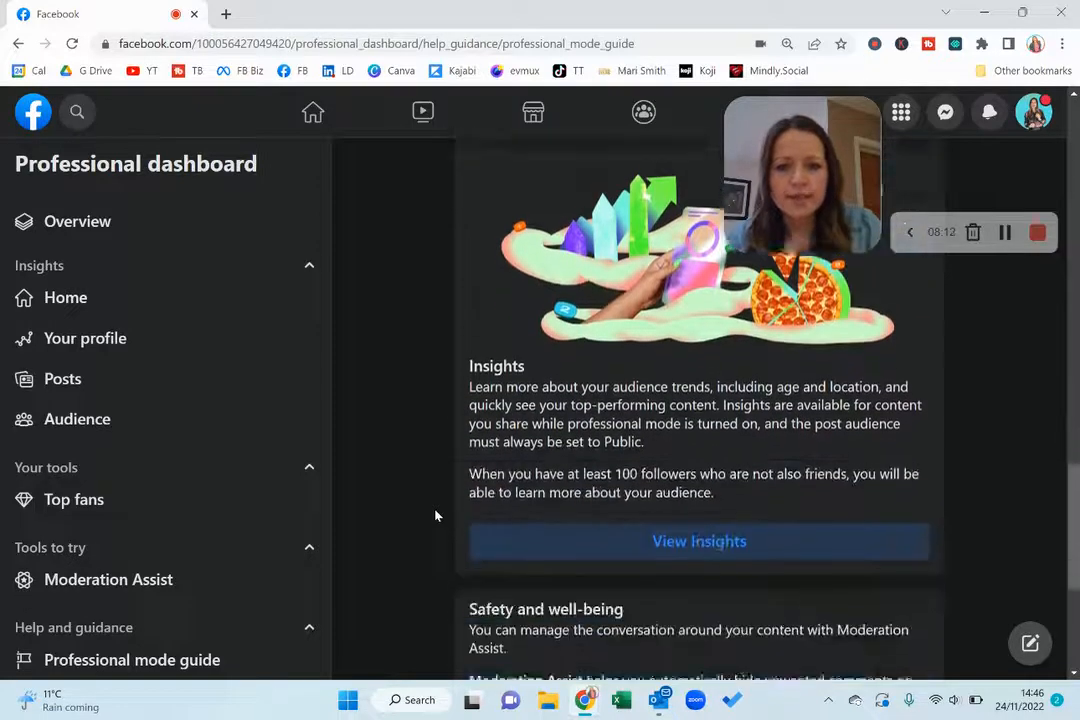
scroll("down", 3)
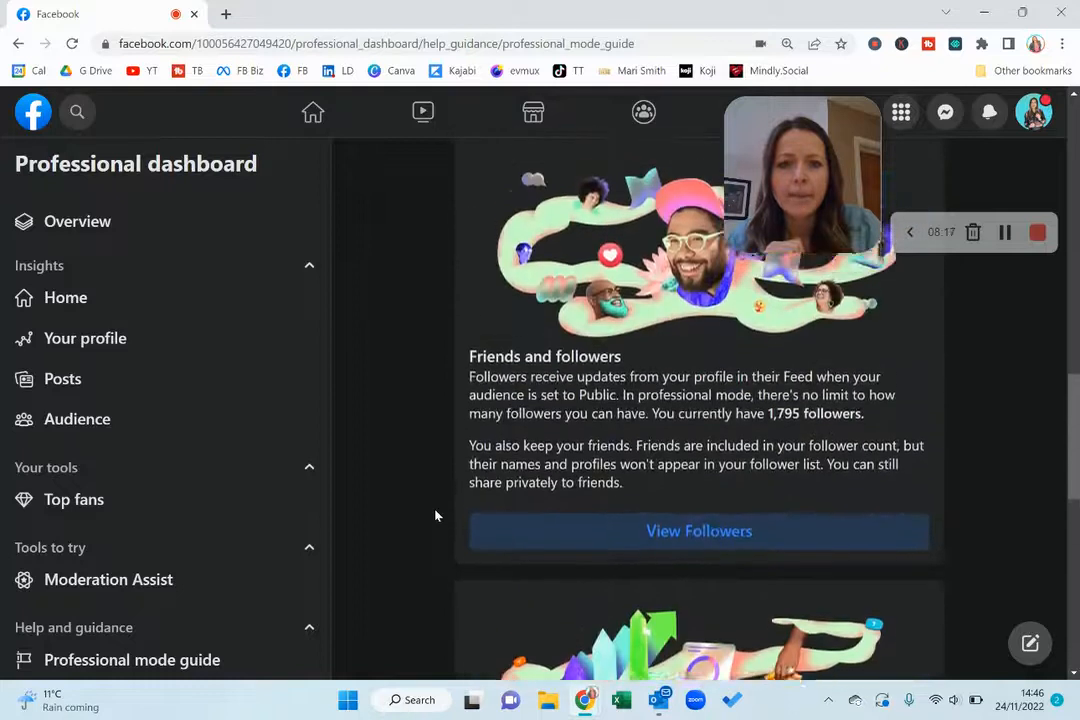
scroll("down", 3)
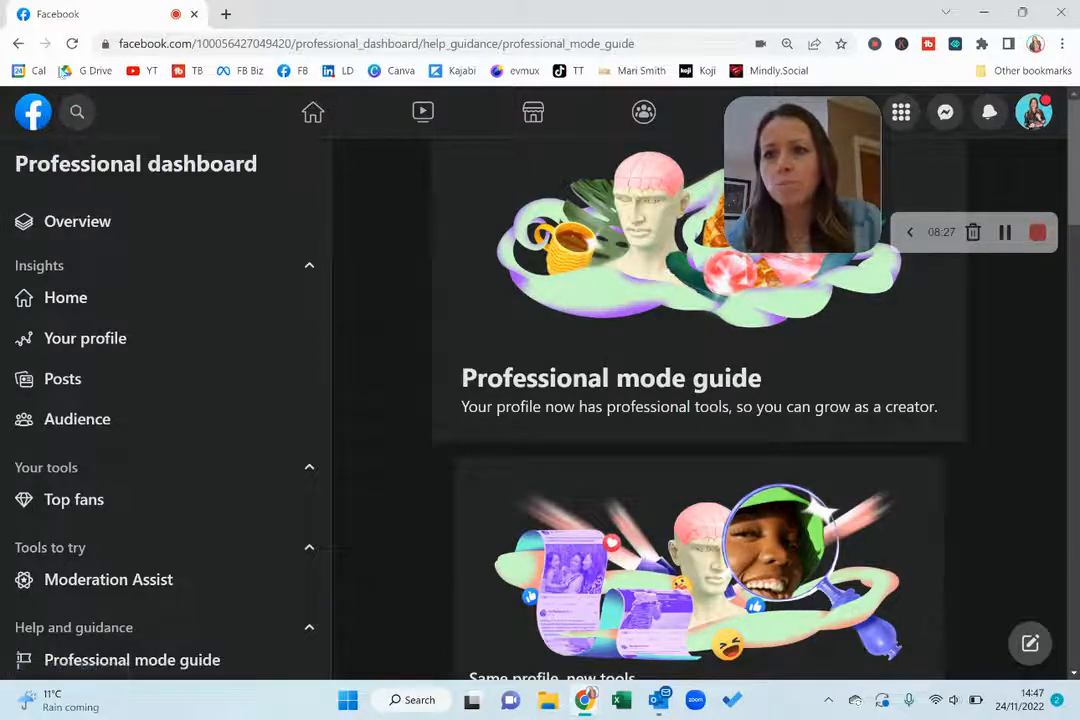
Return to the profile page with 1.7K followers and open its ... menu.
left_click(76, 420)
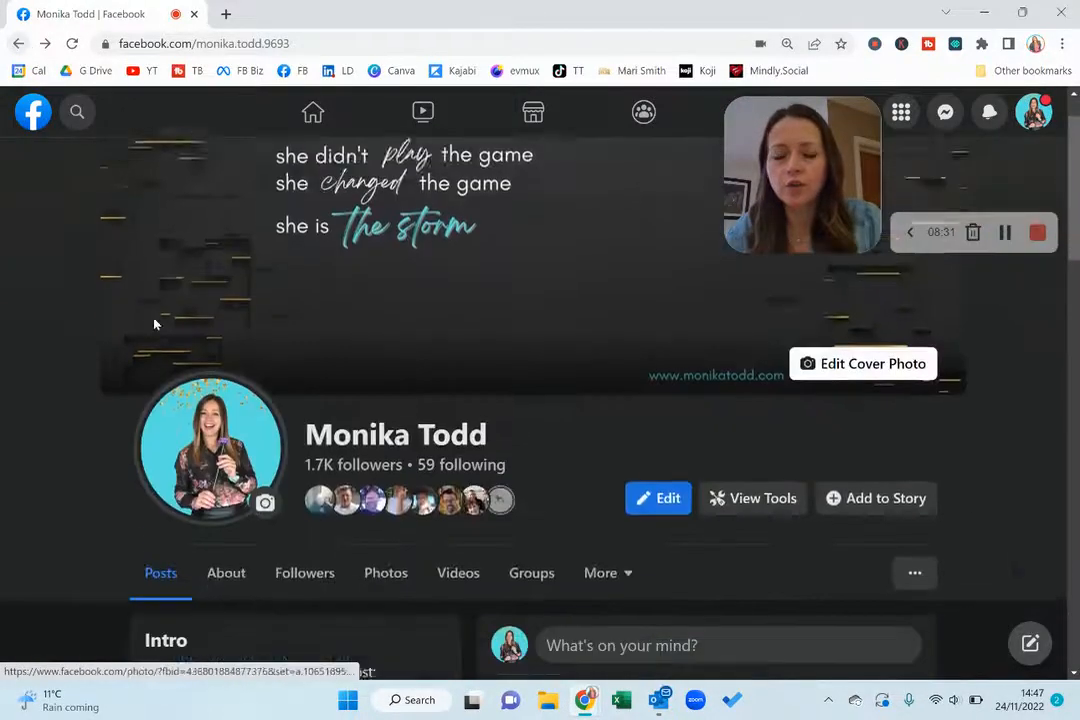
scroll("down", 3)
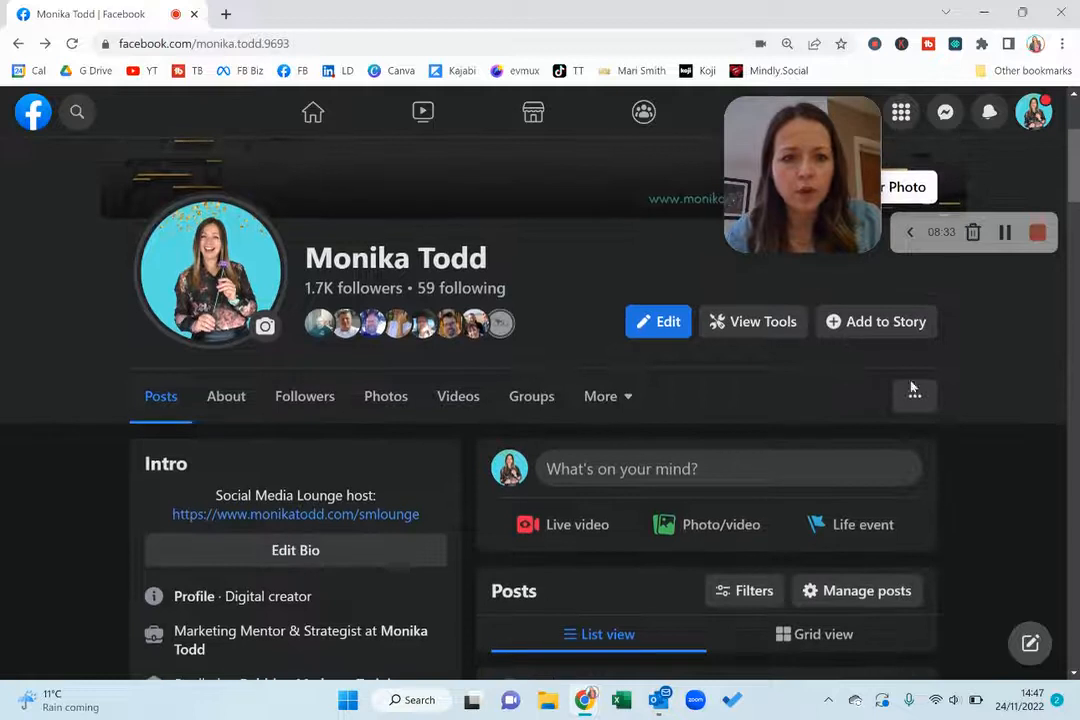
left_click(914, 396)
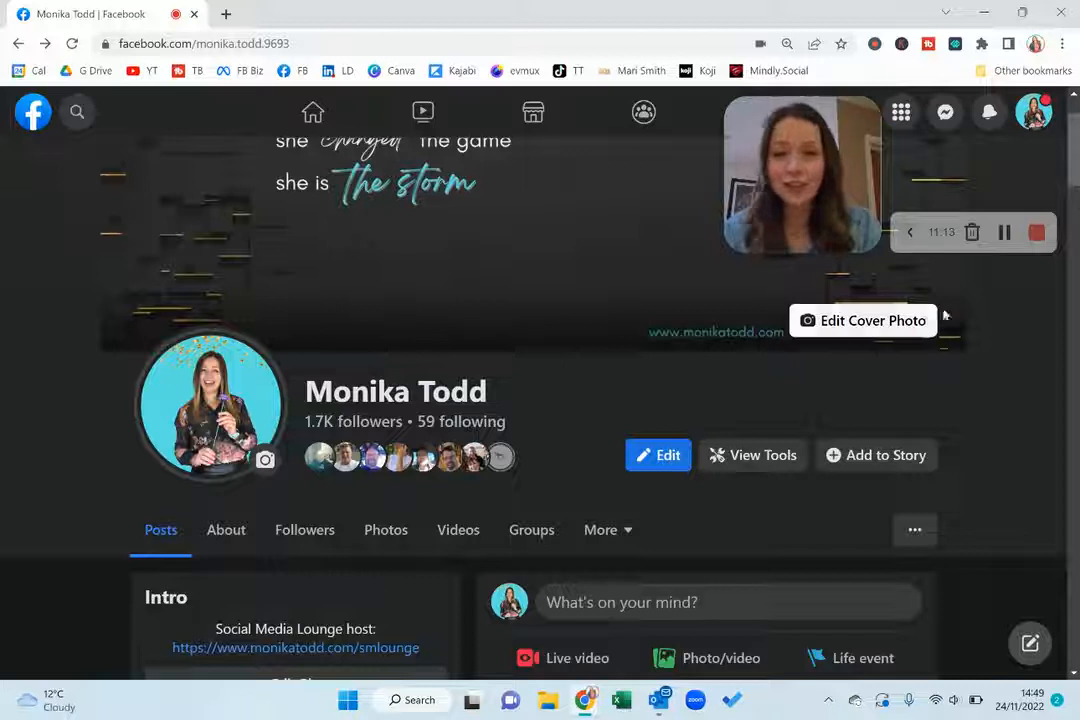
mouse_move(1012, 334)
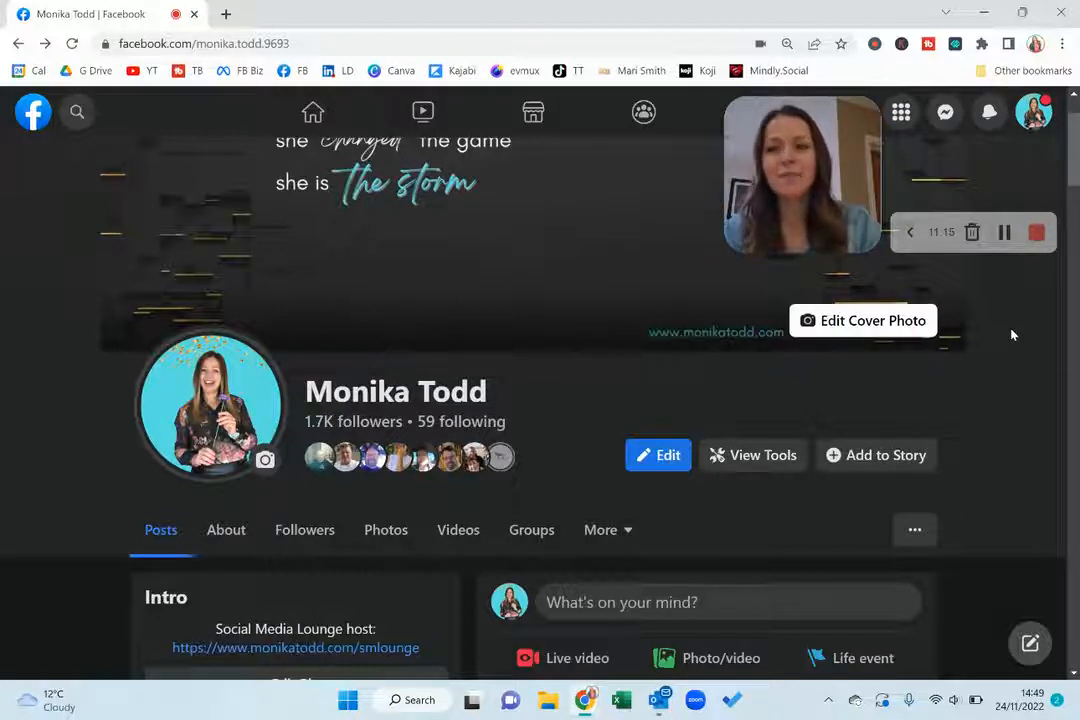